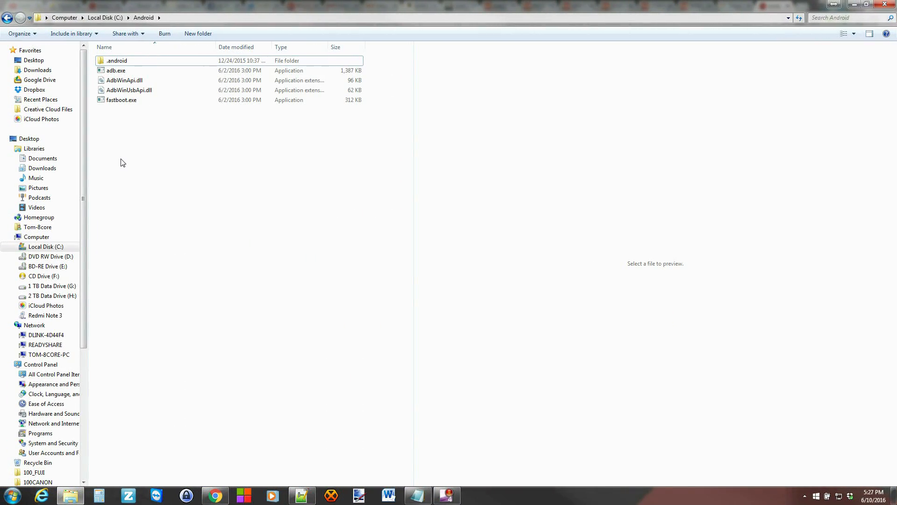
mouse_move(112, 145)
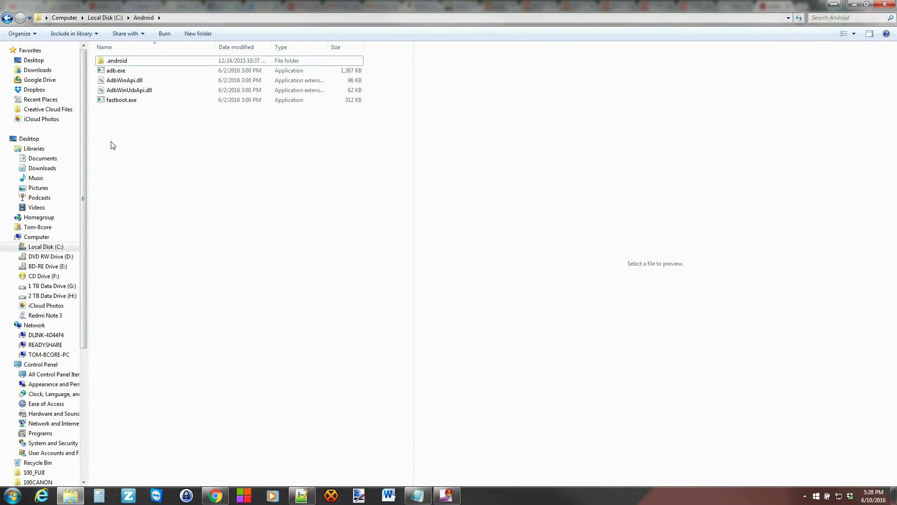
Step: Open a command window in the C:\Android folder from its context menu
right_click(112, 145)
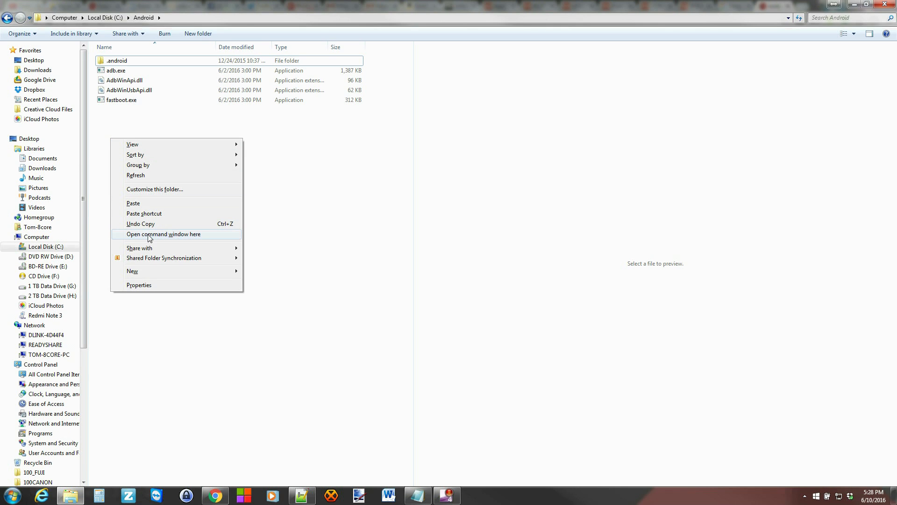
click(162, 234)
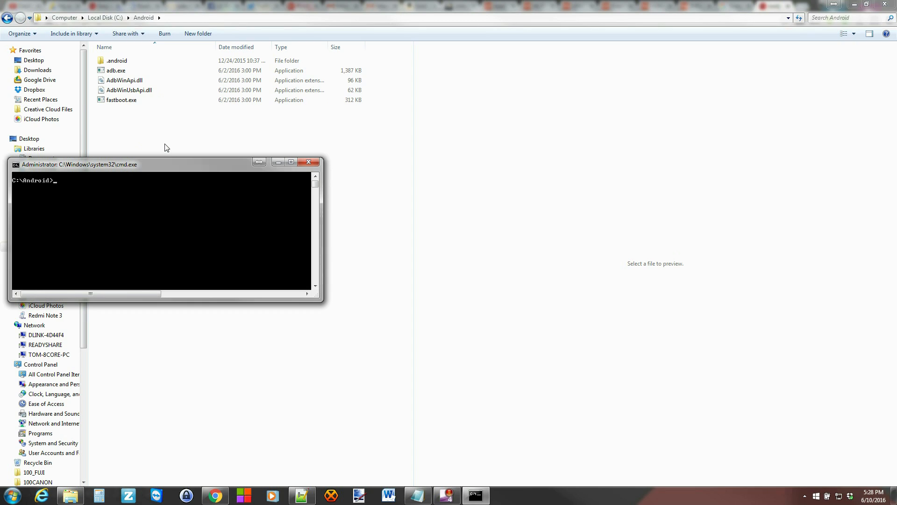
Step: Run 'adb pull /system/build.prop' to copy build.prop into C:\Android
text(adb)
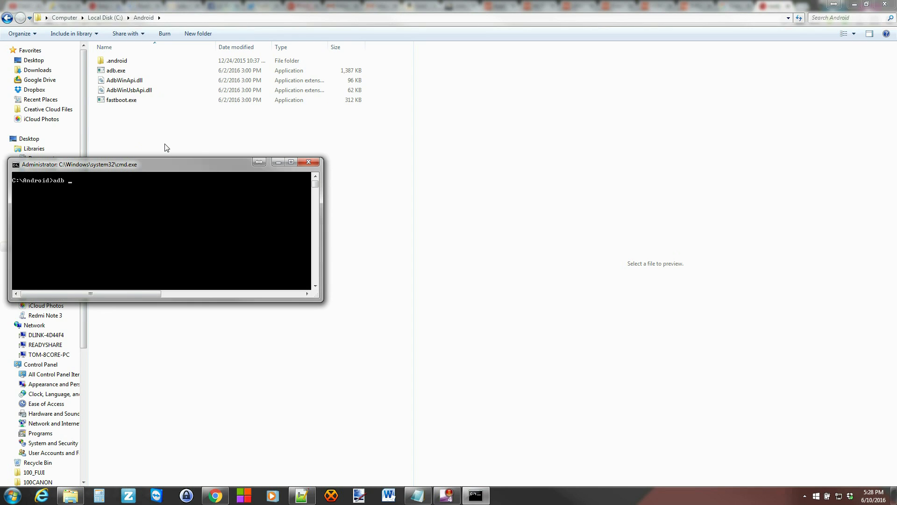
text(pull)
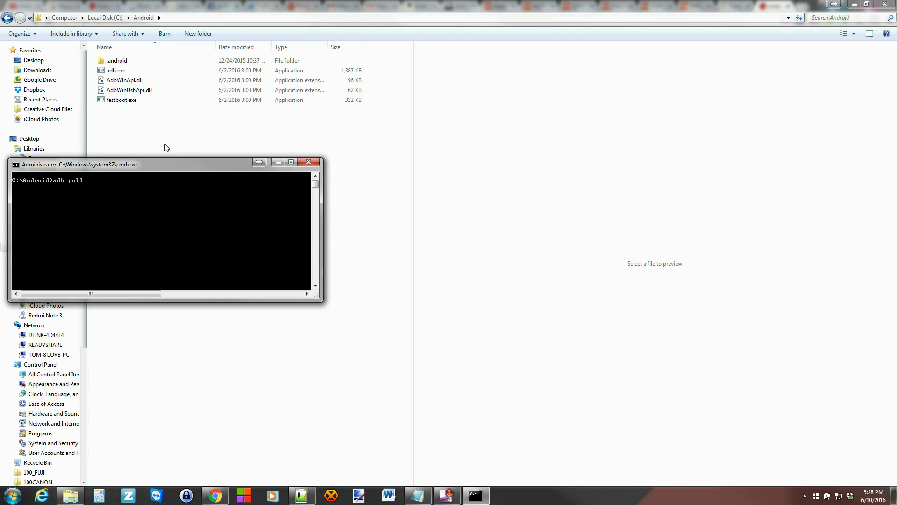
text(/systy)
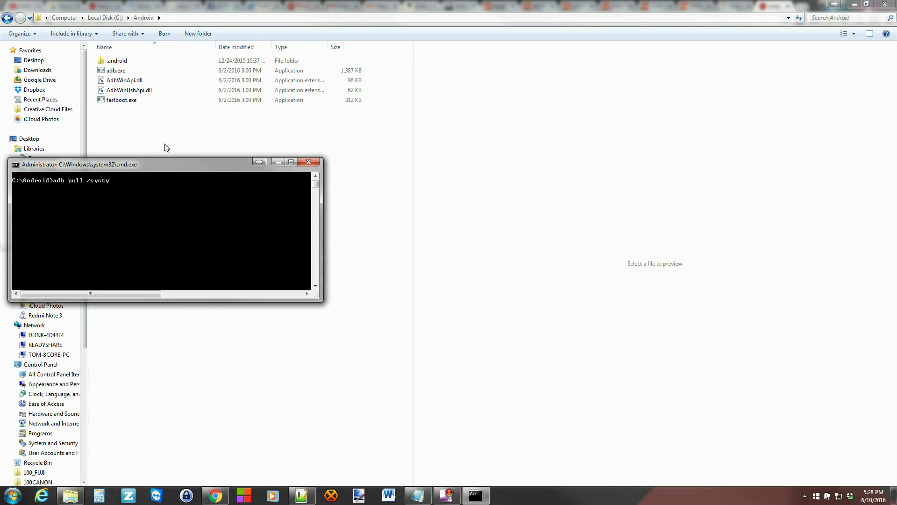
text(e,)
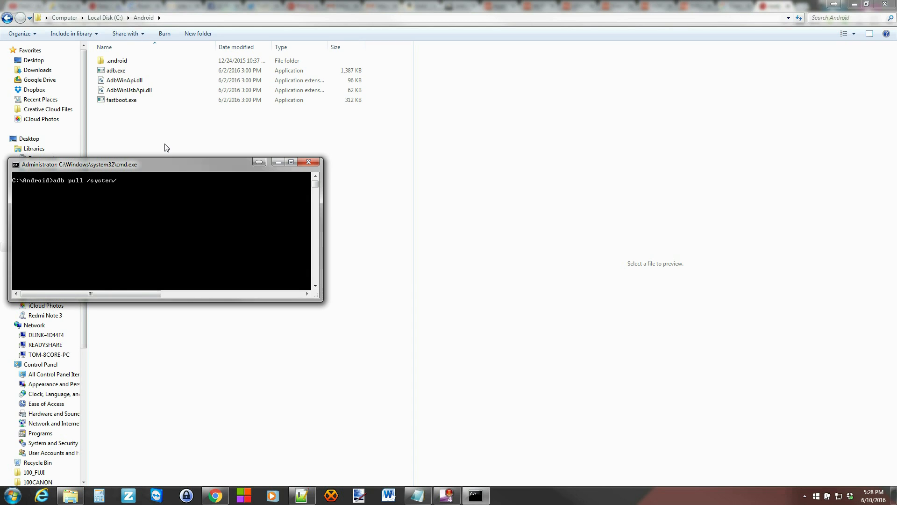
text(buil)
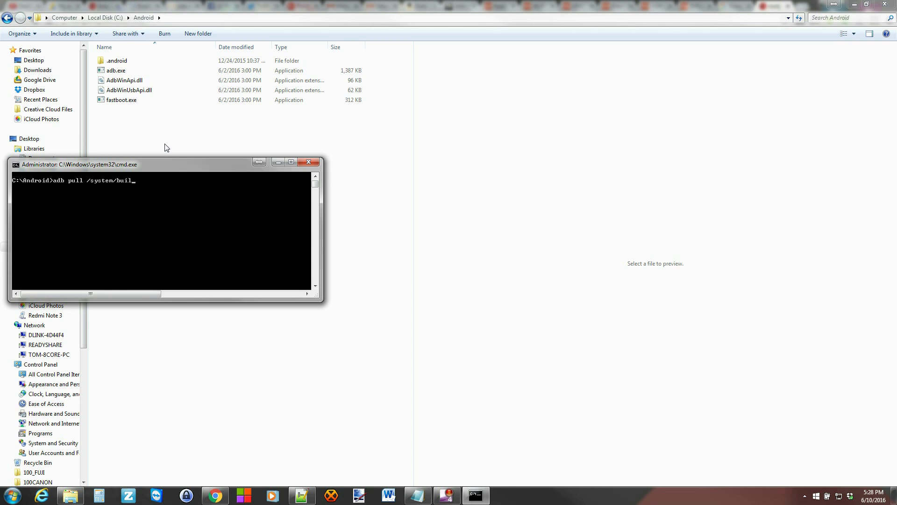
text(d.pro)
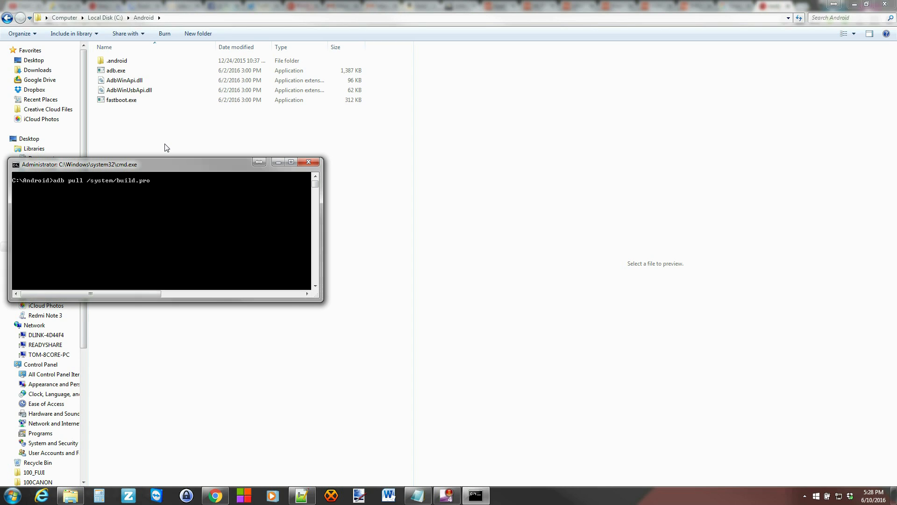
key(Return)
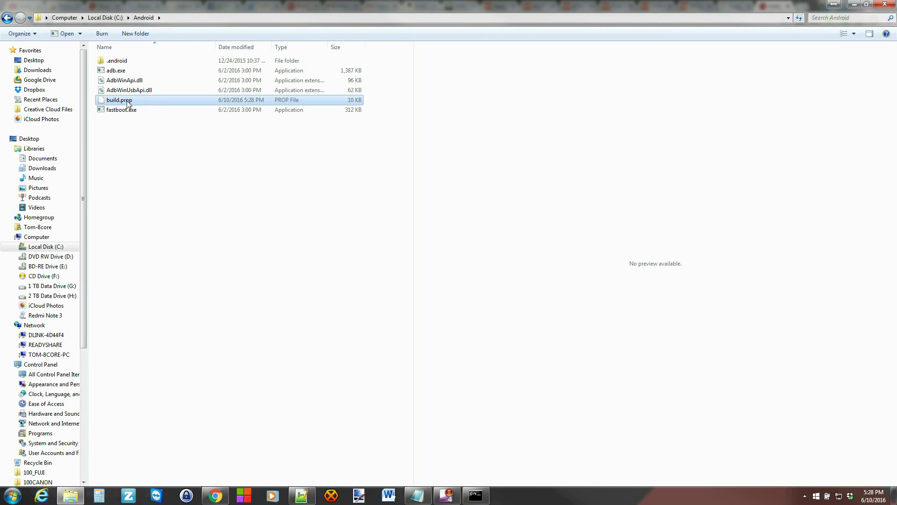
Step: Rename build.prop to build.prop.txt, open it, and decline keeping the old build.prop
right_click(118, 99)
text(.txt)
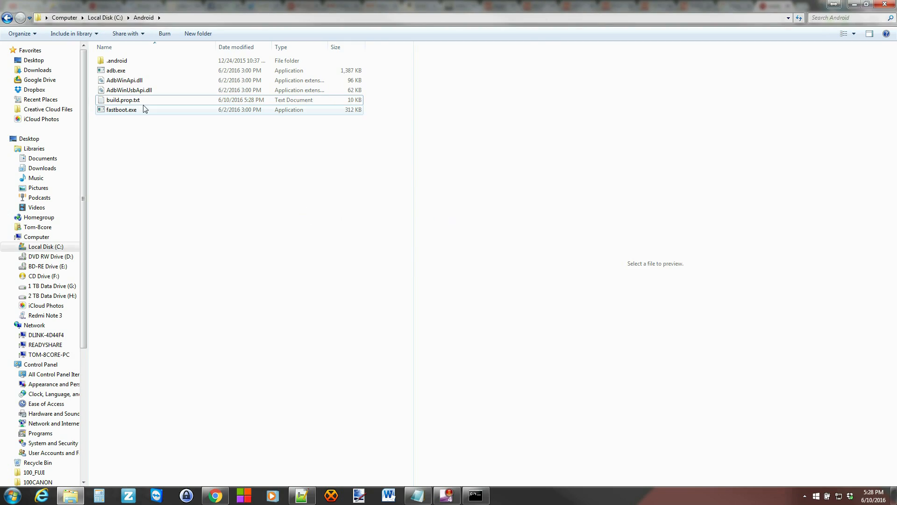
double_click(123, 100)
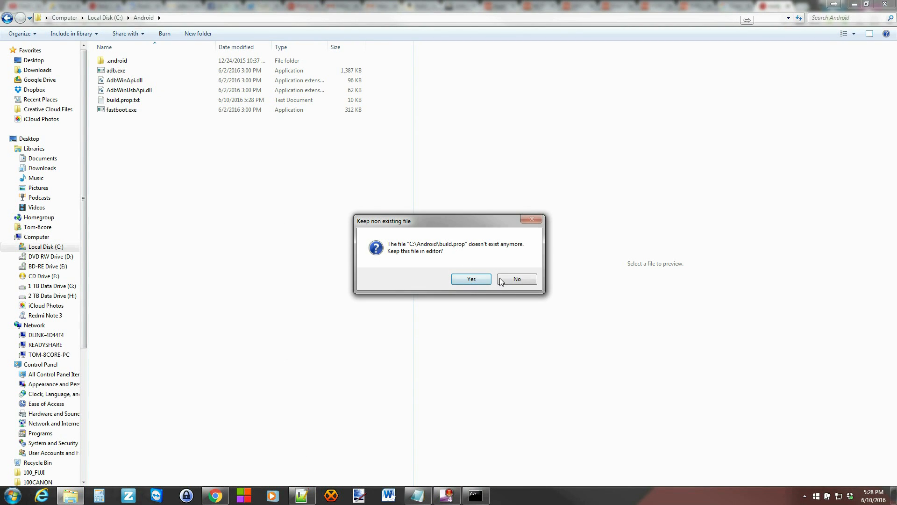
click(517, 278)
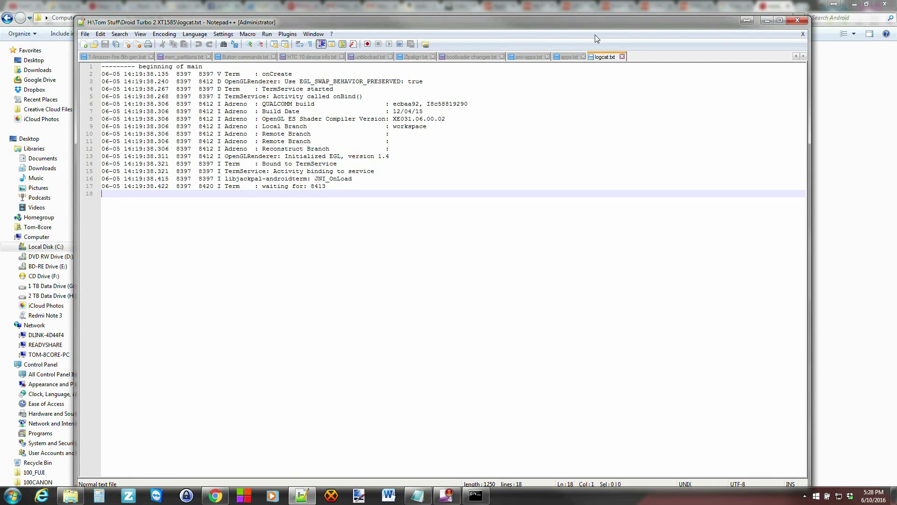
Step: Maximize build.prop.txt in Notepad++ and select 'kenzo' in ro.product.name on line 22
right_click(114, 100)
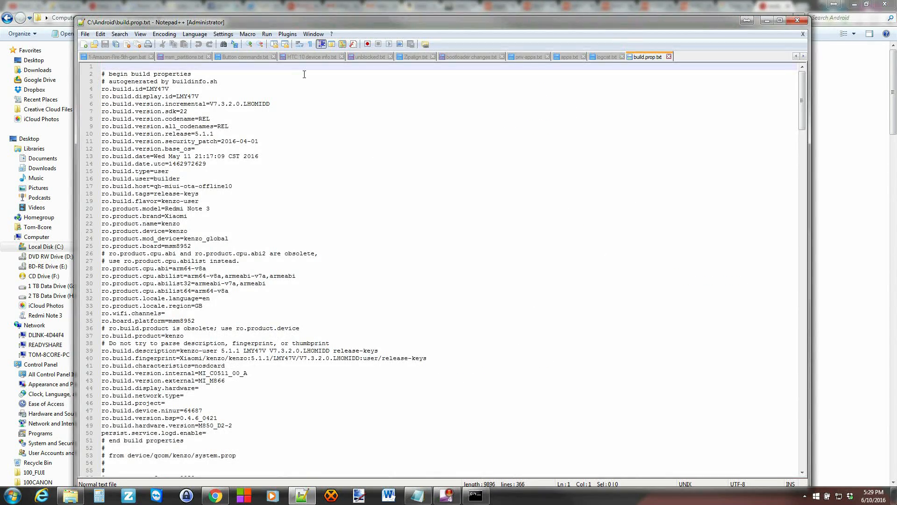
click(780, 22)
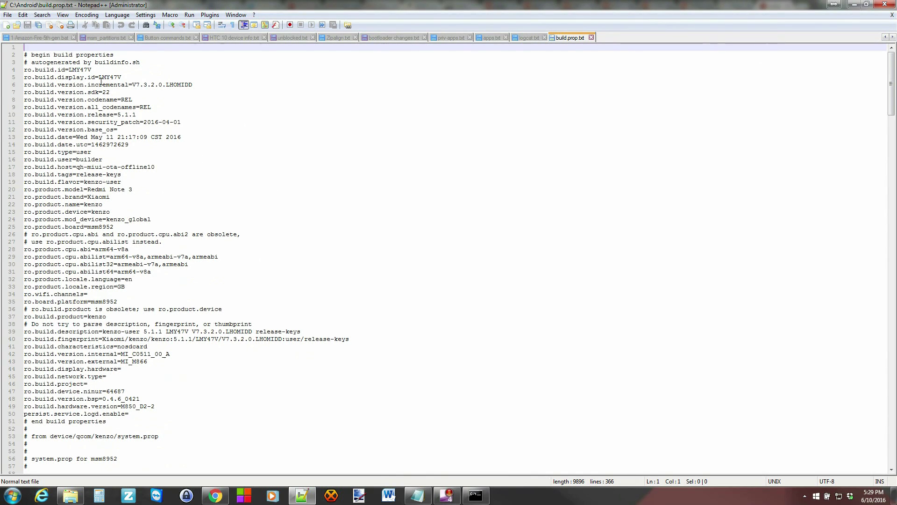
mouse_move(172, 164)
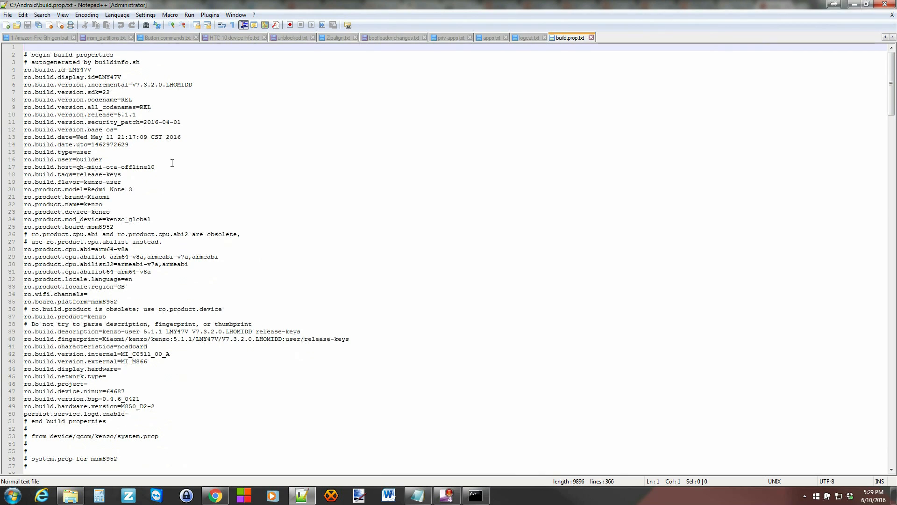
mouse_move(135, 176)
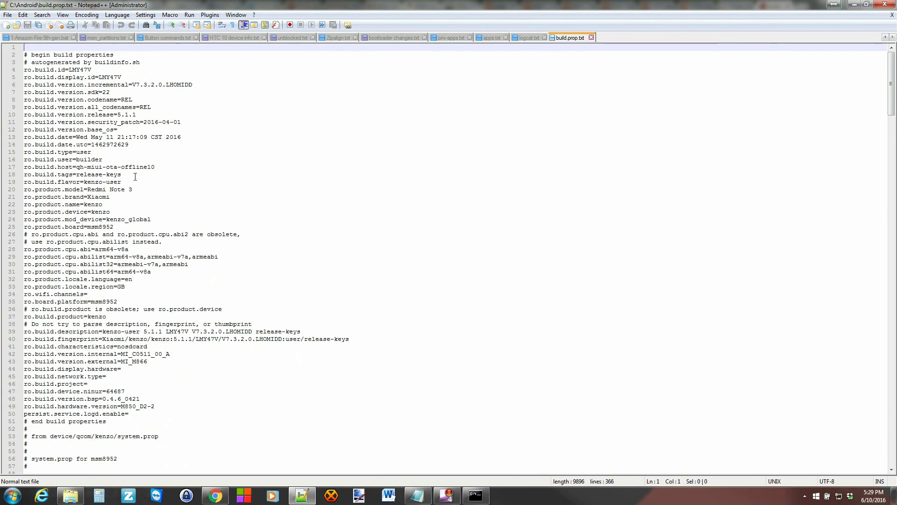
mouse_move(107, 203)
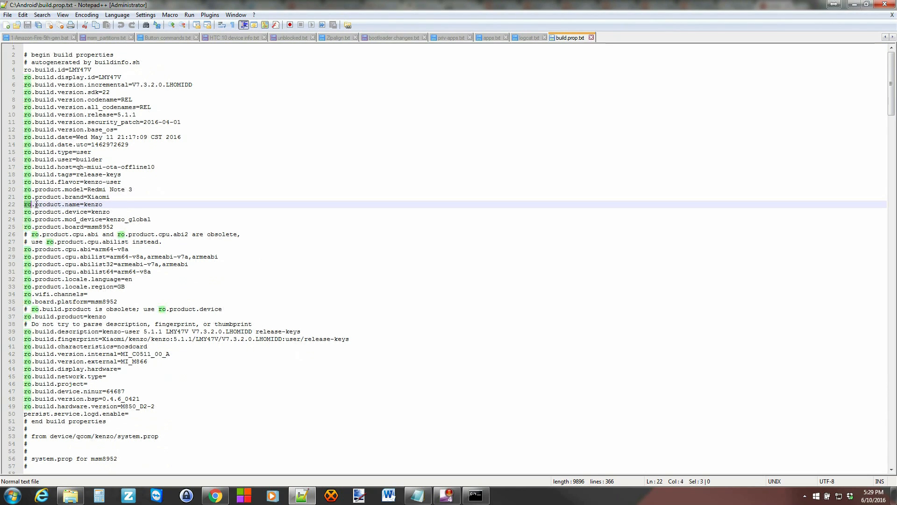
click(103, 204)
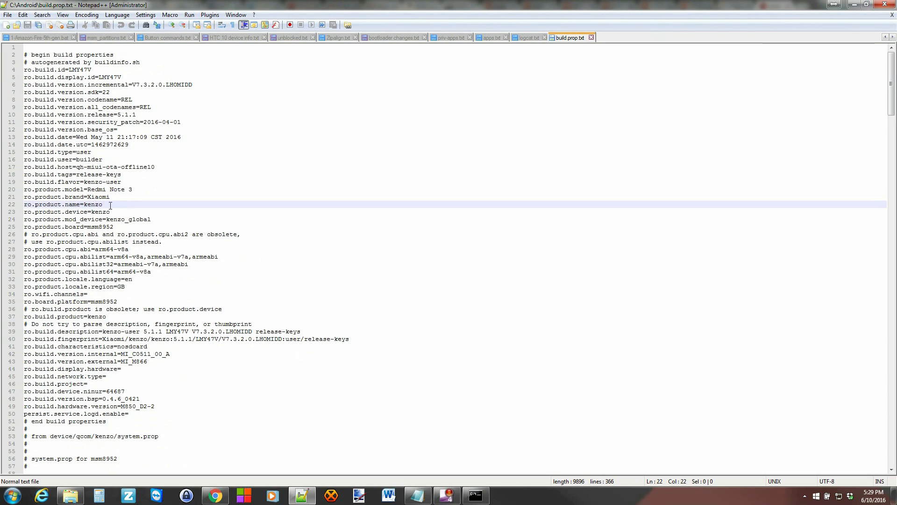
double_click(92, 205)
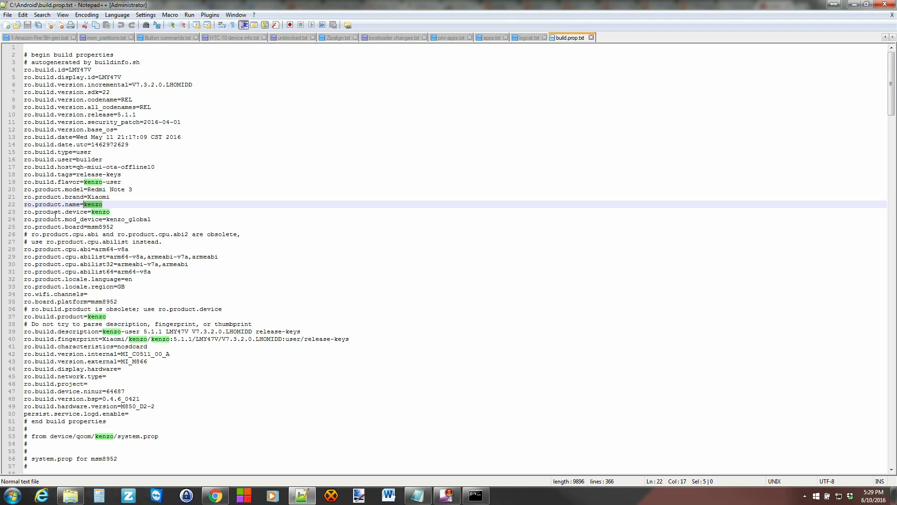
click(117, 212)
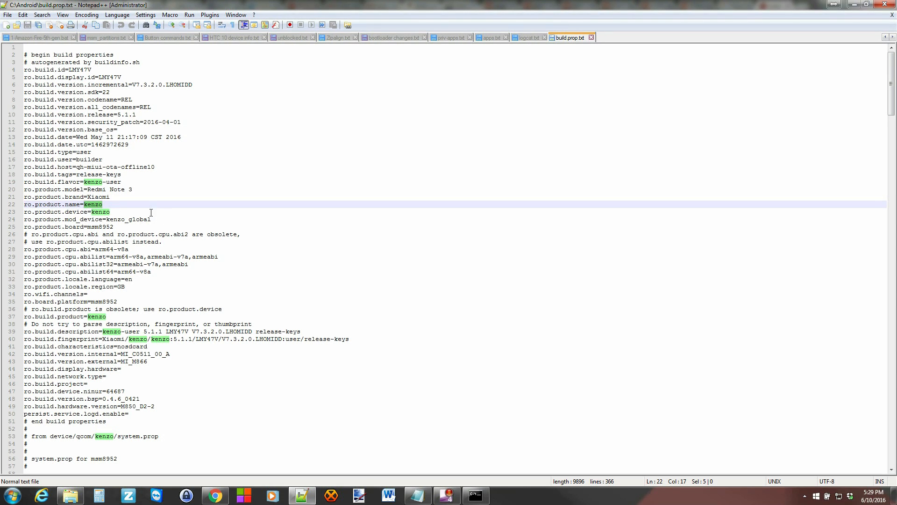
mouse_move(147, 199)
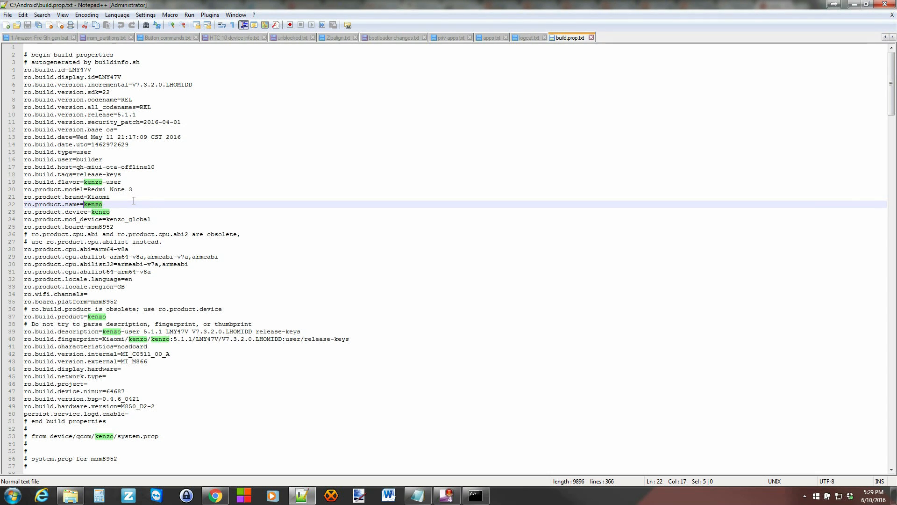
mouse_move(152, 204)
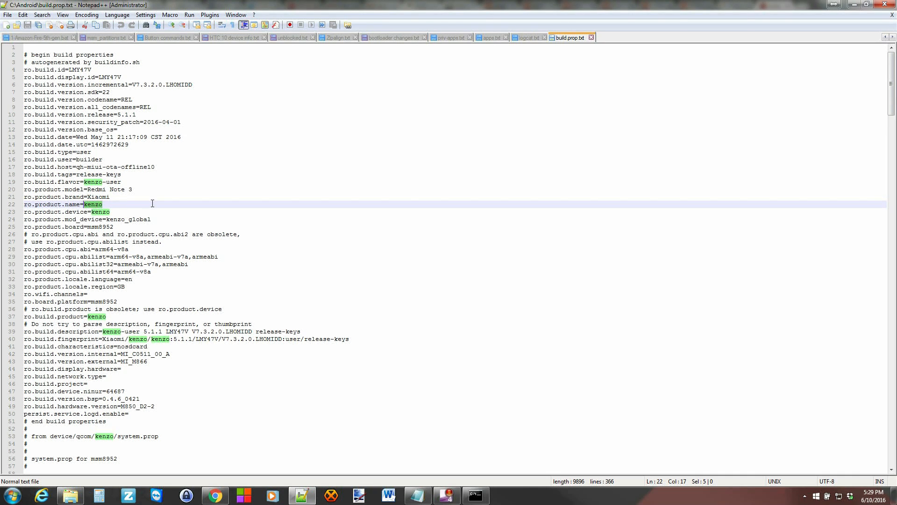
scroll(down, 3)
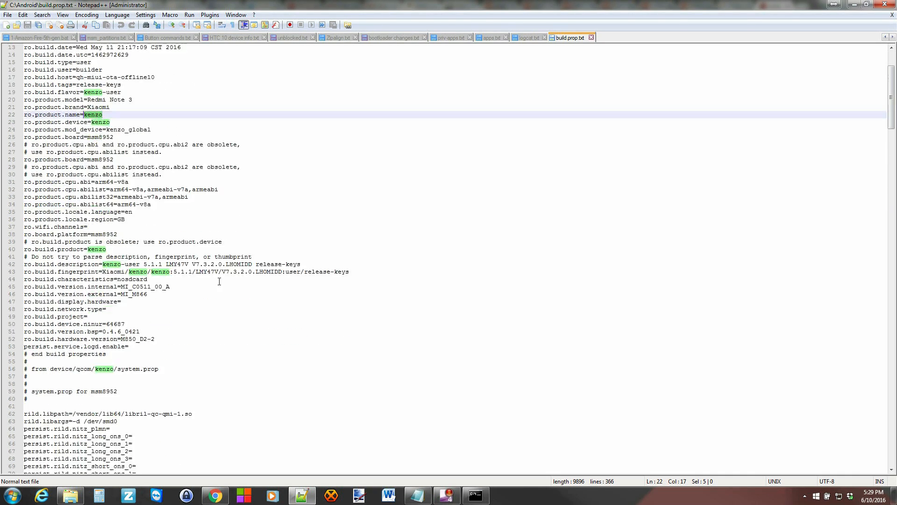
scroll(down, 3)
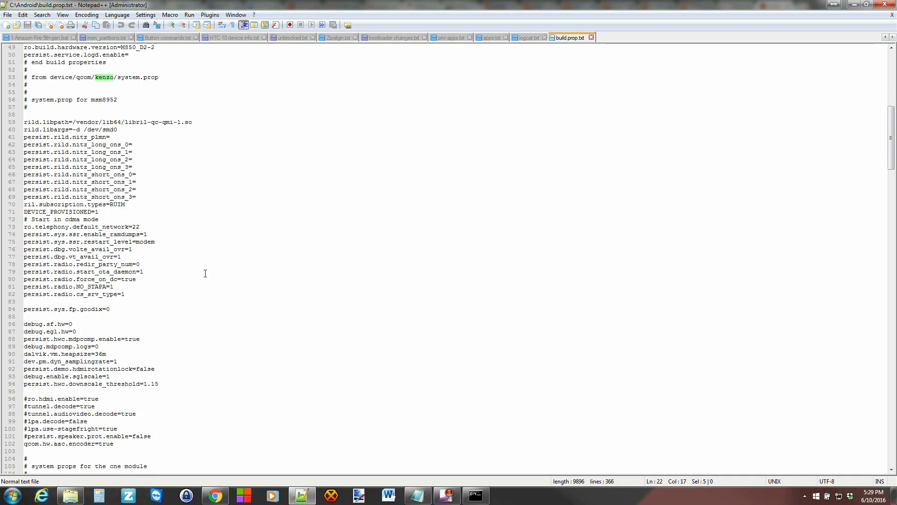
scroll(up, 3)
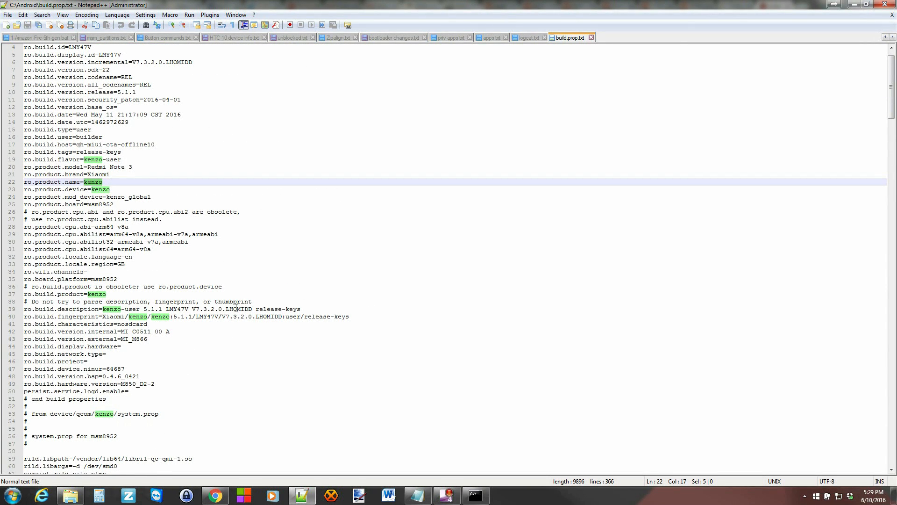
mouse_move(143, 391)
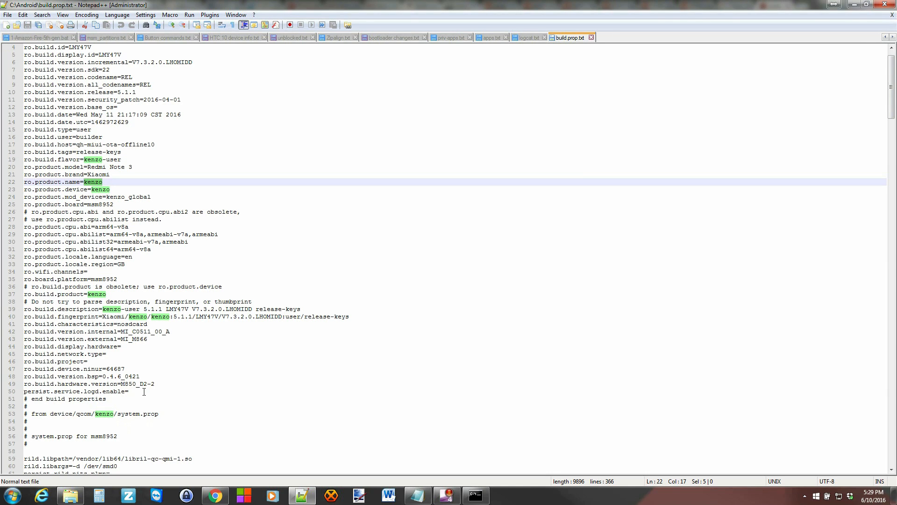
mouse_move(157, 371)
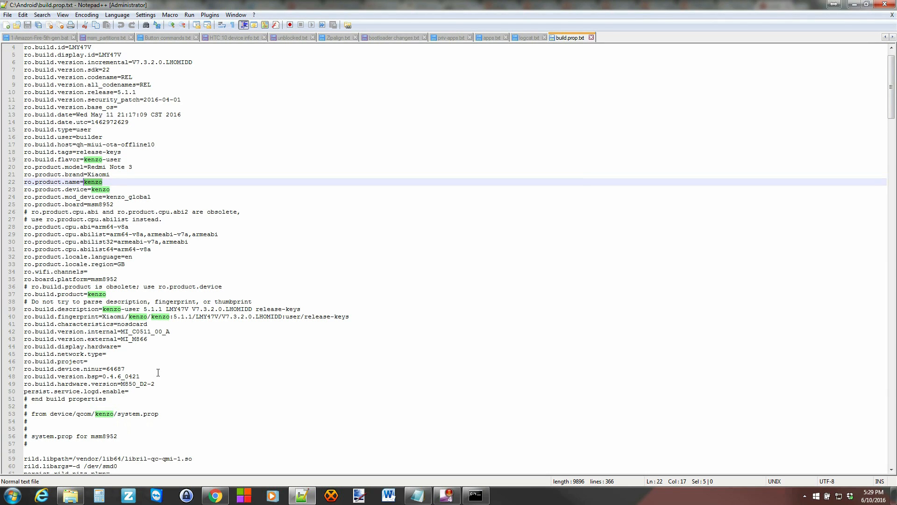
scroll(up, 3)
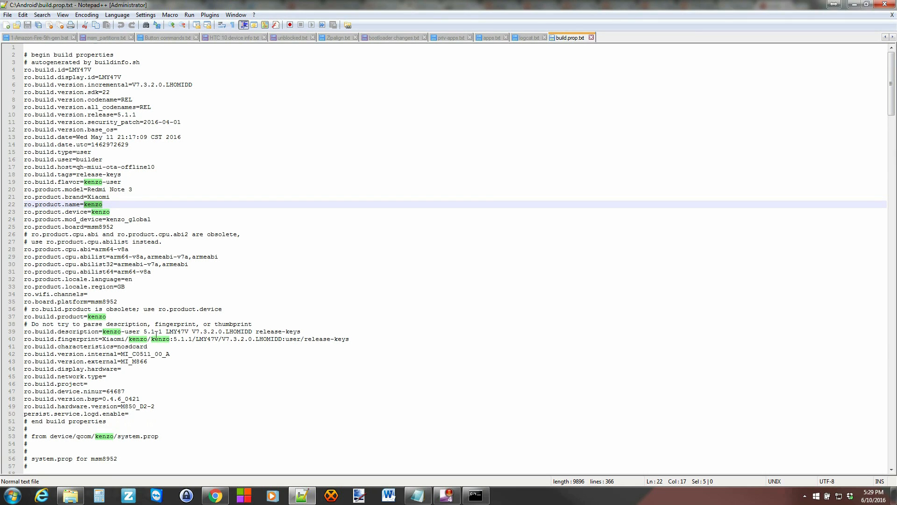
click(130, 413)
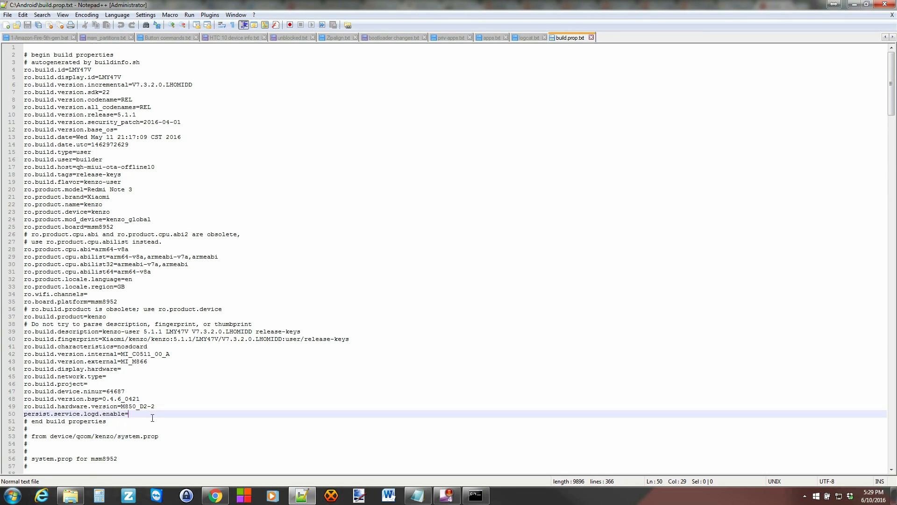